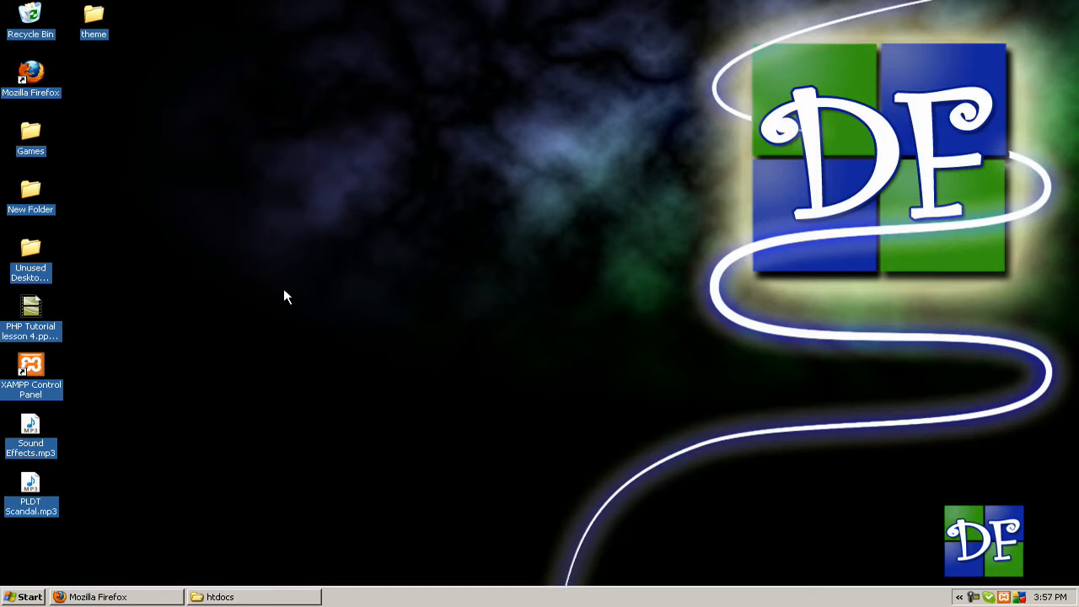
mouse_move(1011, 588)
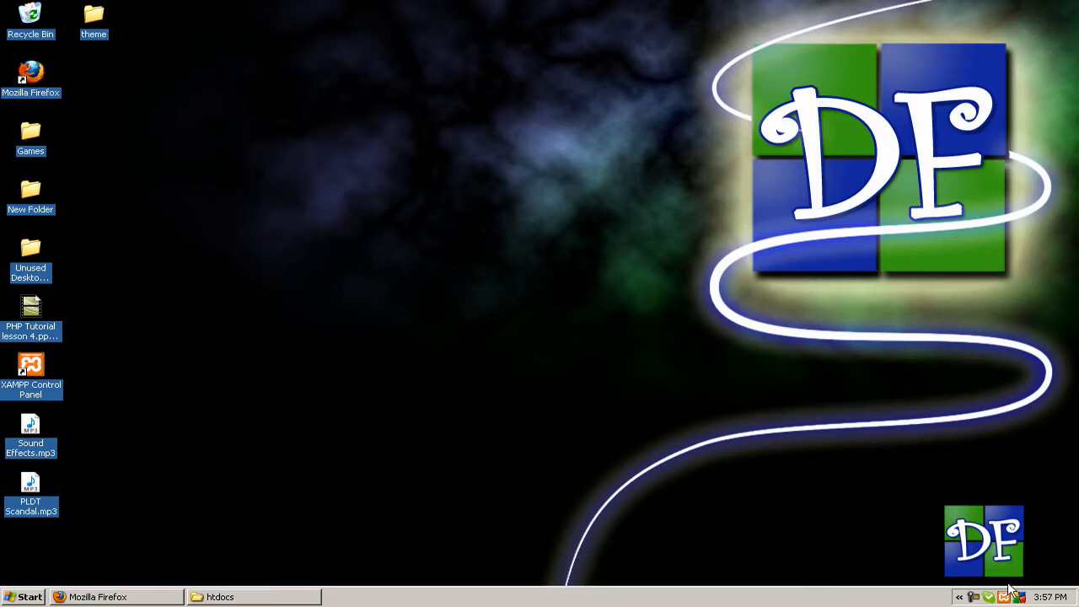
mouse_move(1004, 597)
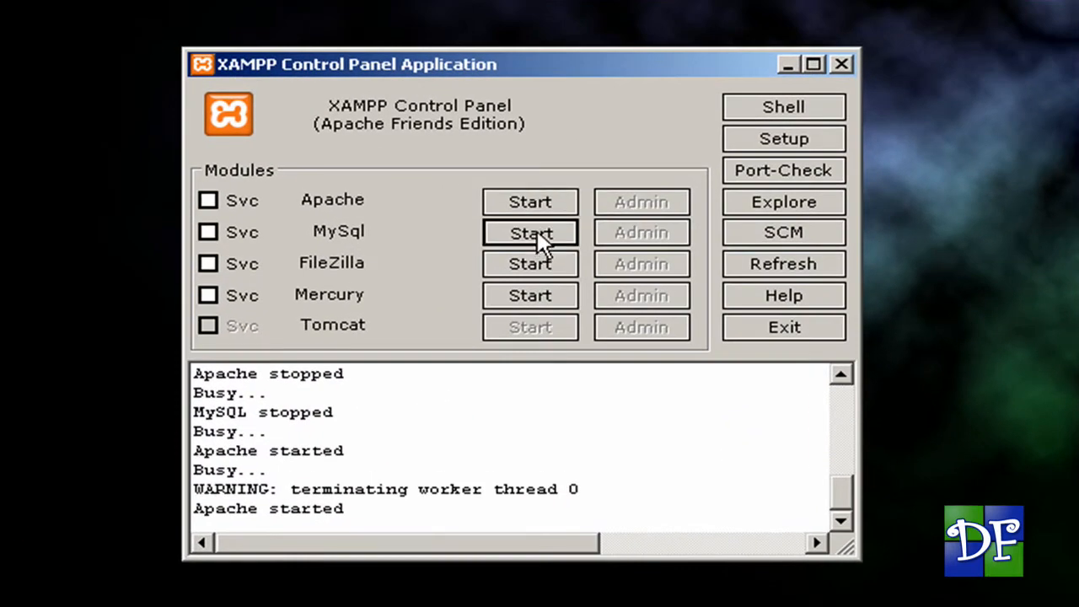
Start the MySQL module so its status shows Running.
click(529, 233)
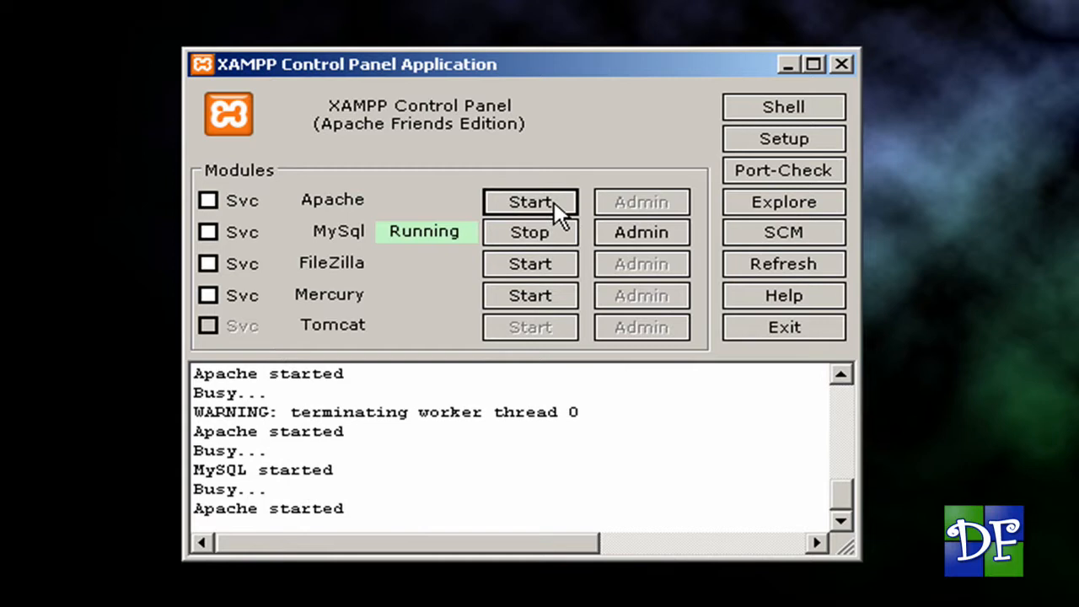
mouse_move(438, 199)
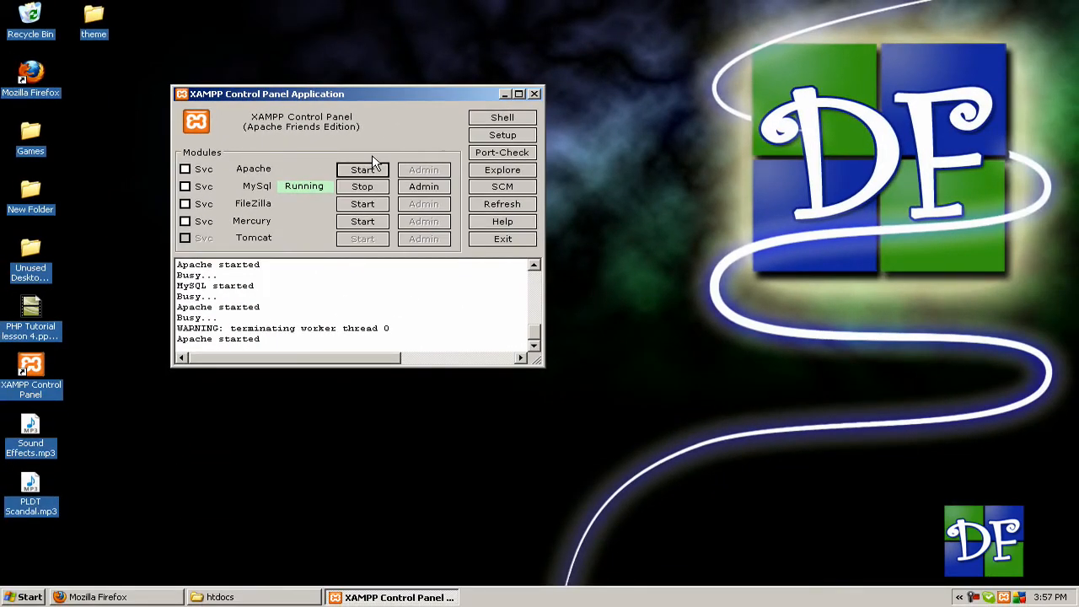
mouse_move(388, 162)
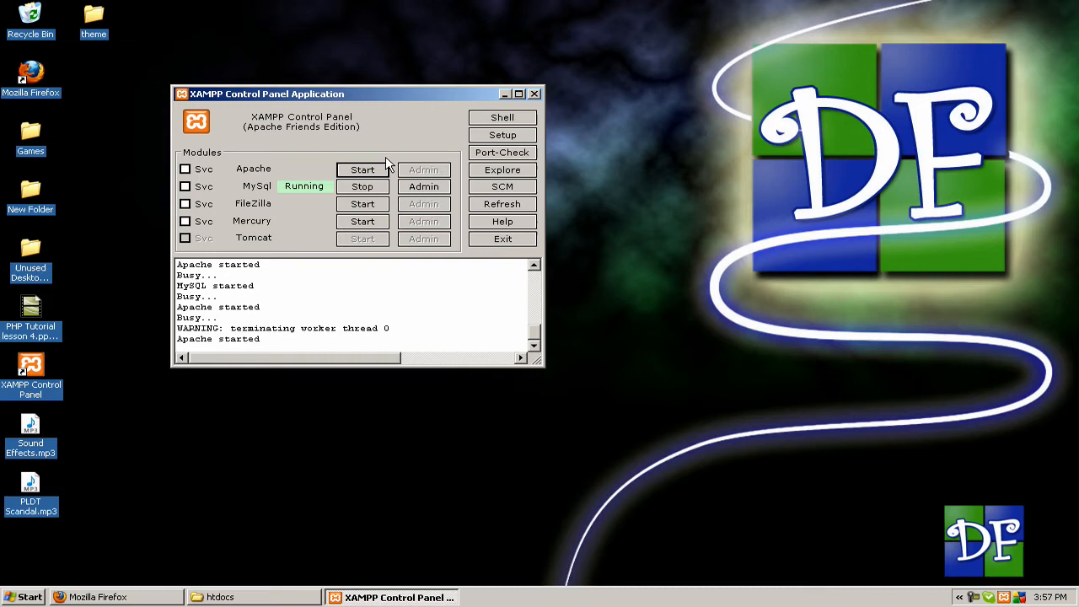
mouse_move(391, 159)
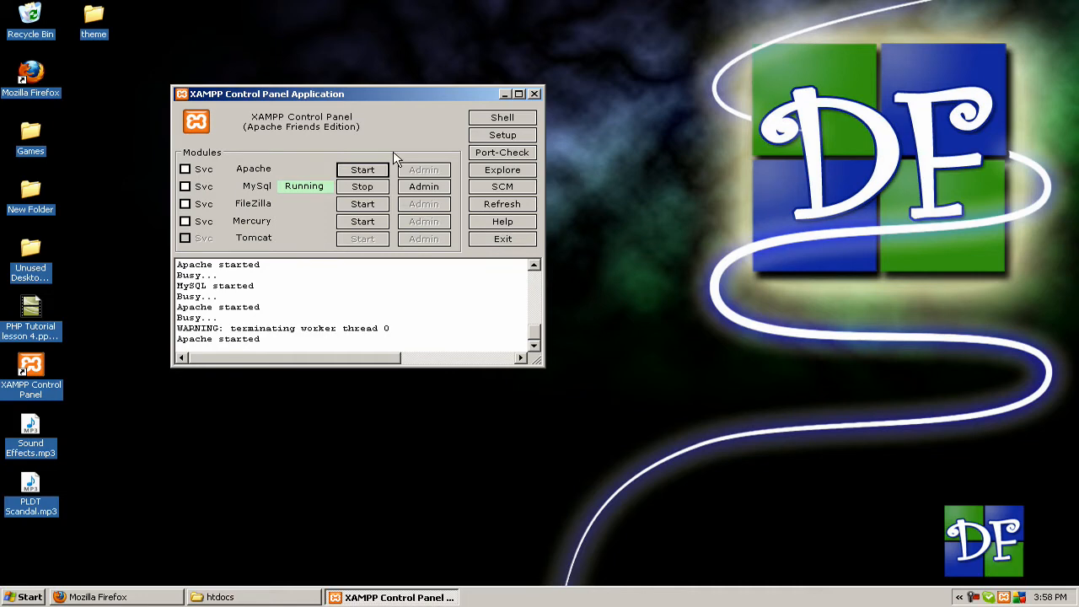
mouse_move(759, 320)
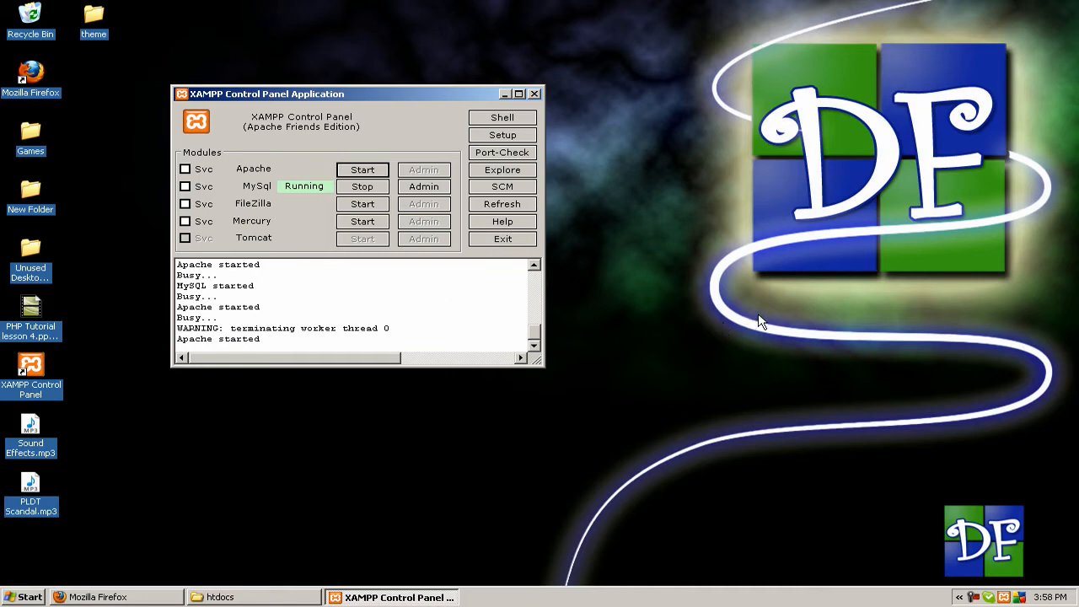
mouse_move(943, 480)
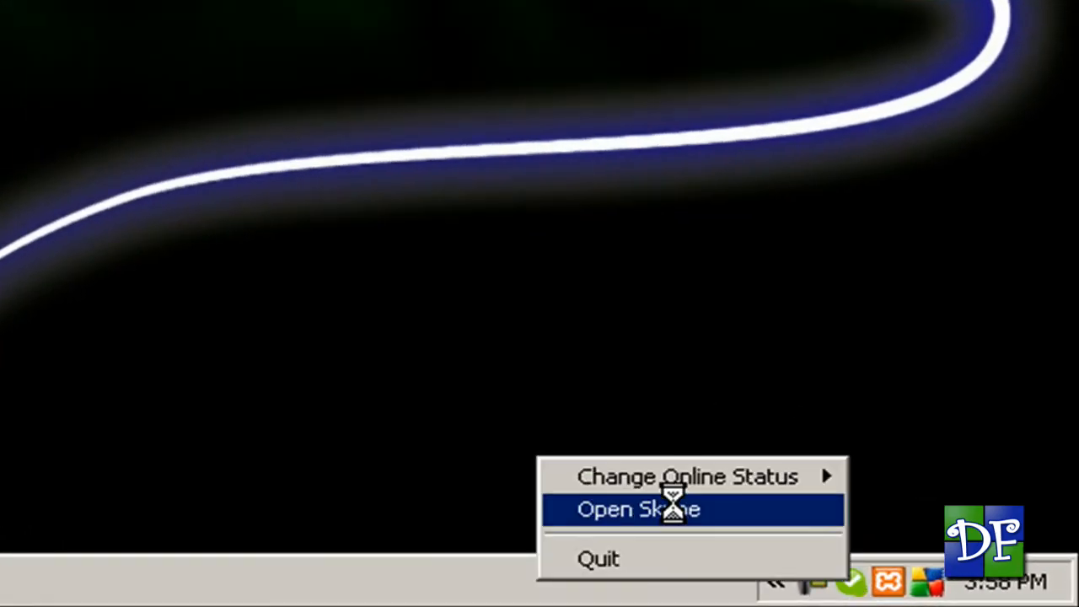
Quit Skype from the tray to free port 80, then start Apache so it shows Running.
click(637, 509)
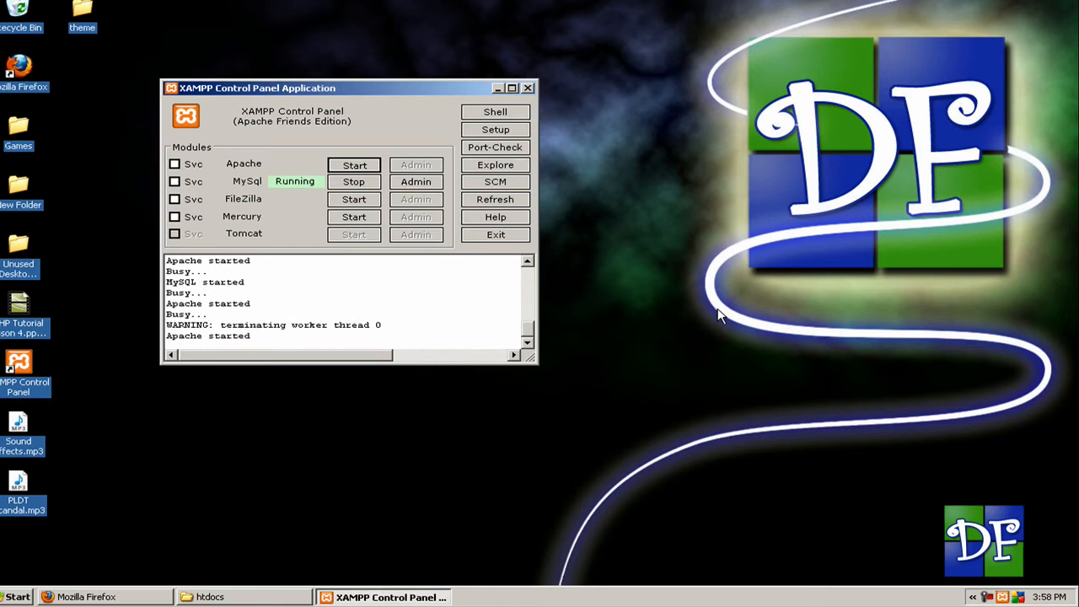
click(354, 165)
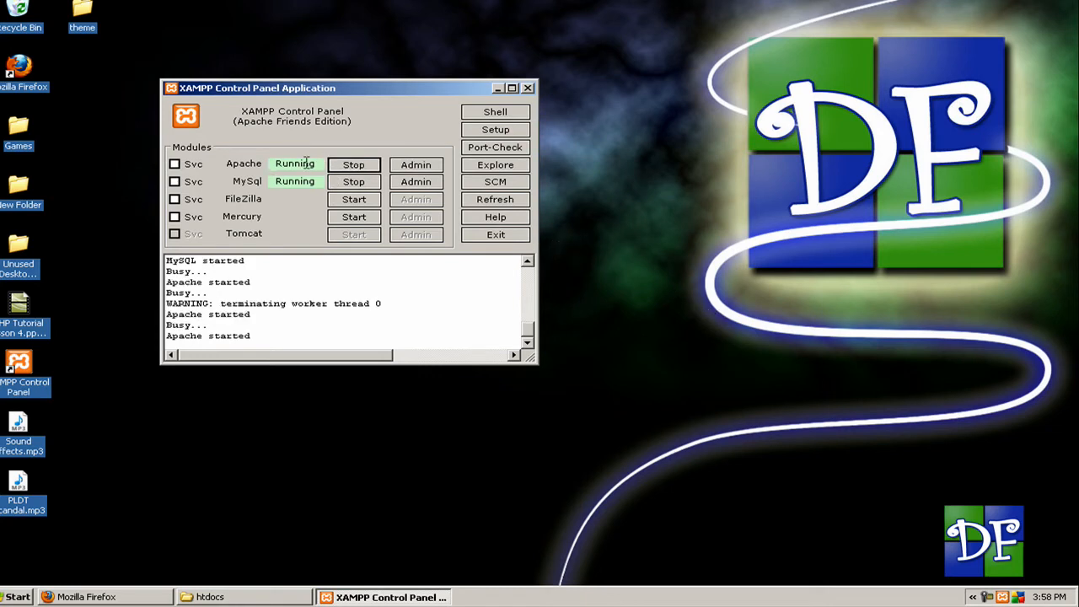